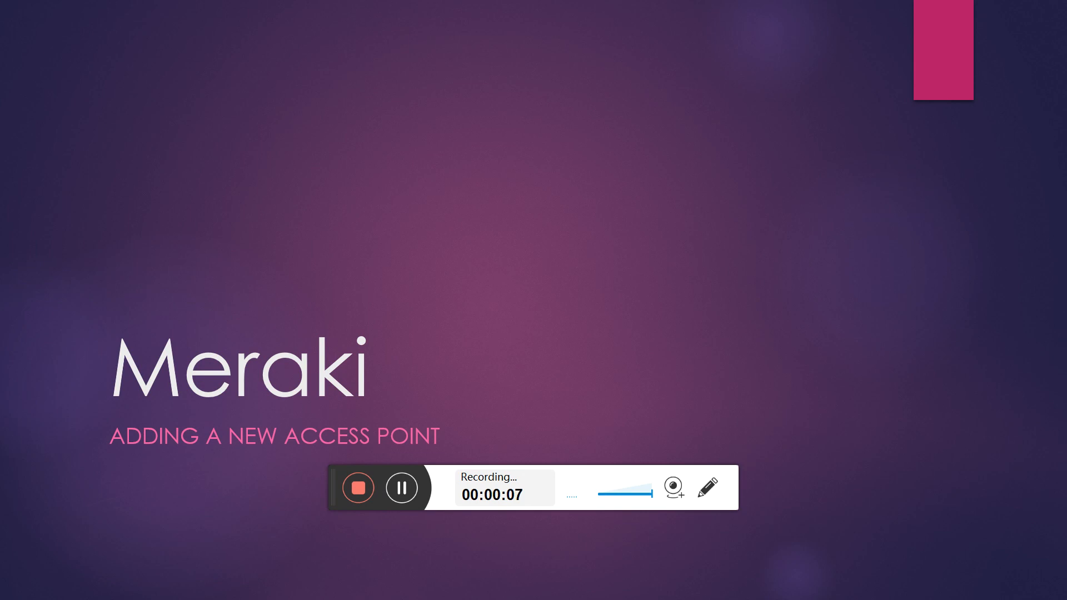
mouse_move(269, 552)
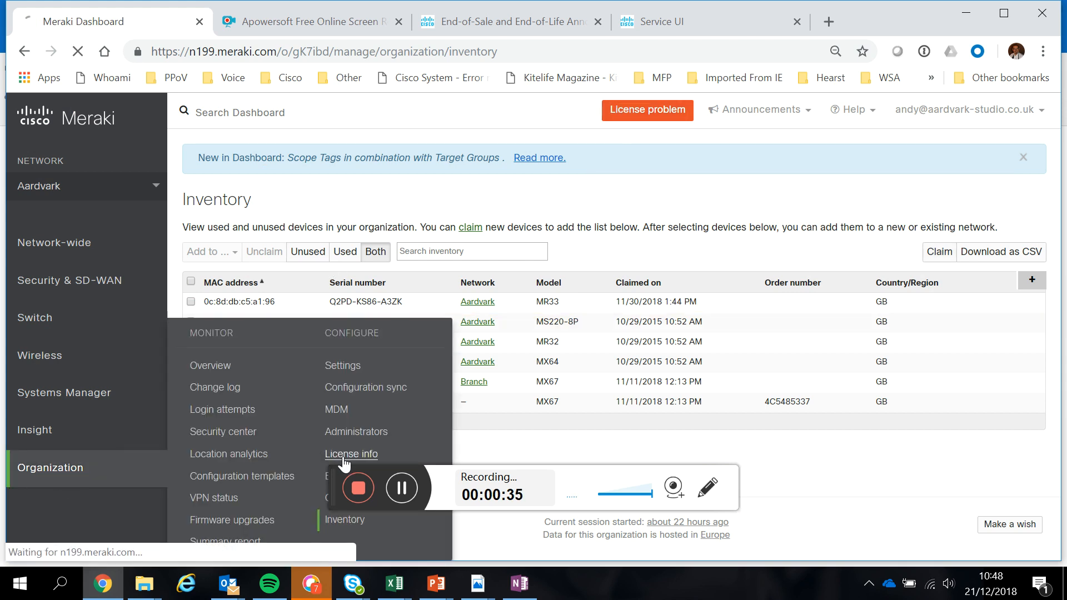
Show the organization's license info page with the add-license form below the device counts
click(351, 454)
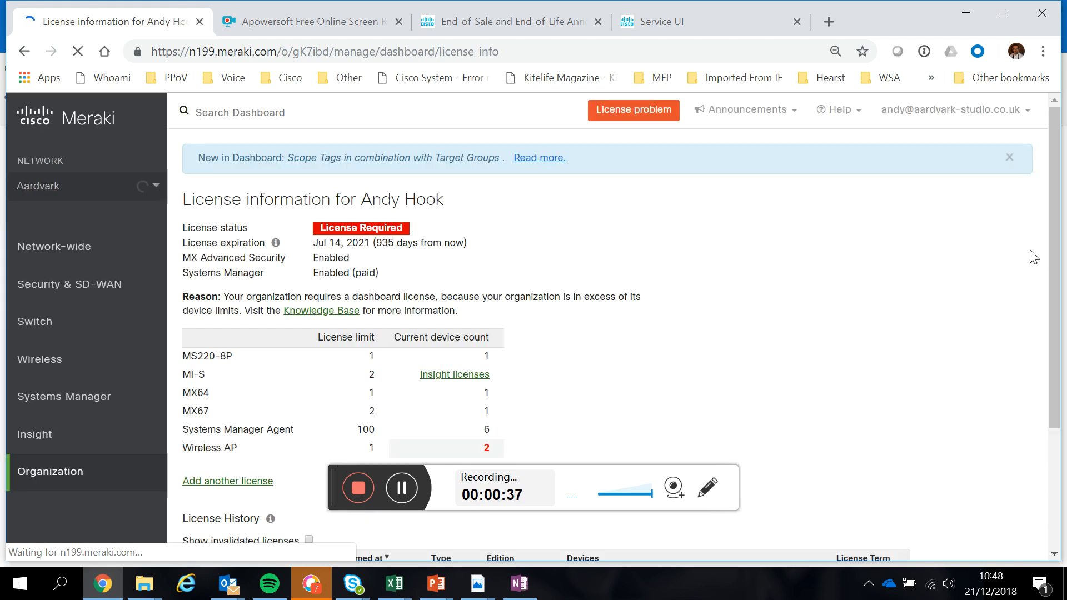
scroll(down, 3)
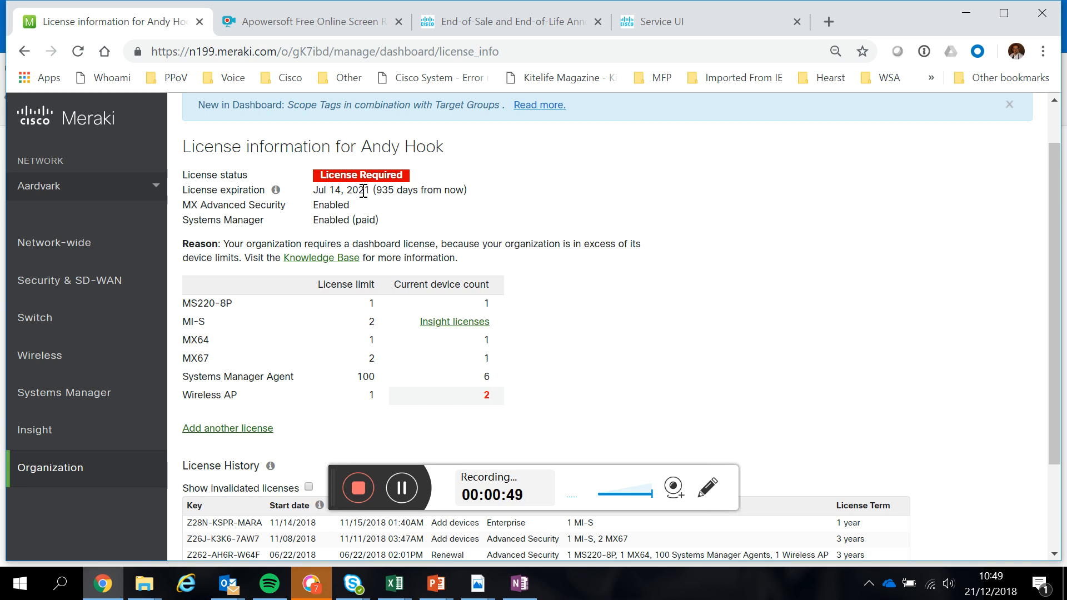
mouse_move(490, 177)
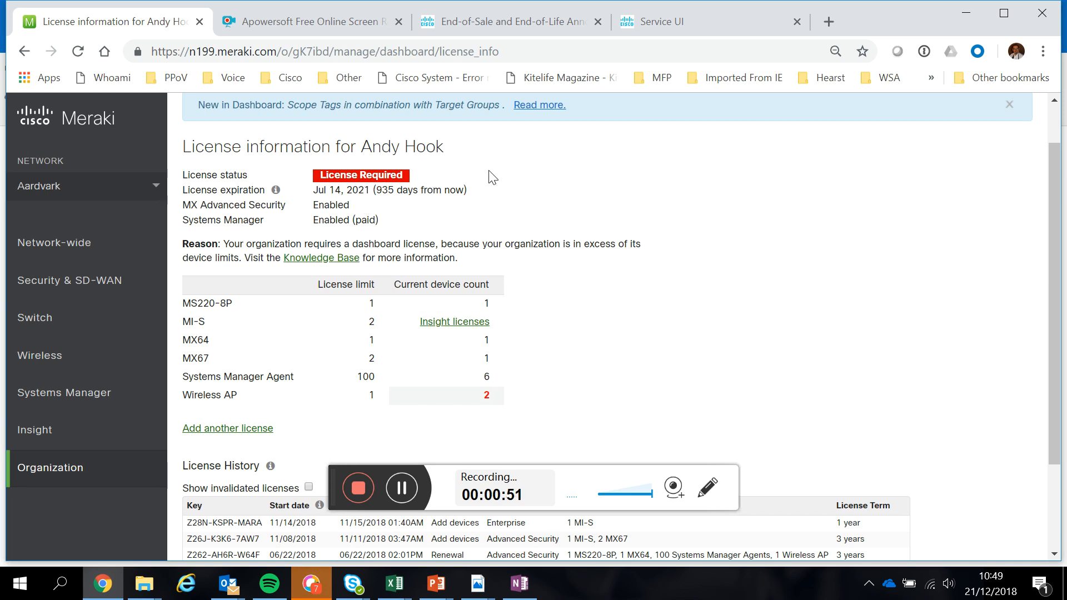
scroll(down, 3)
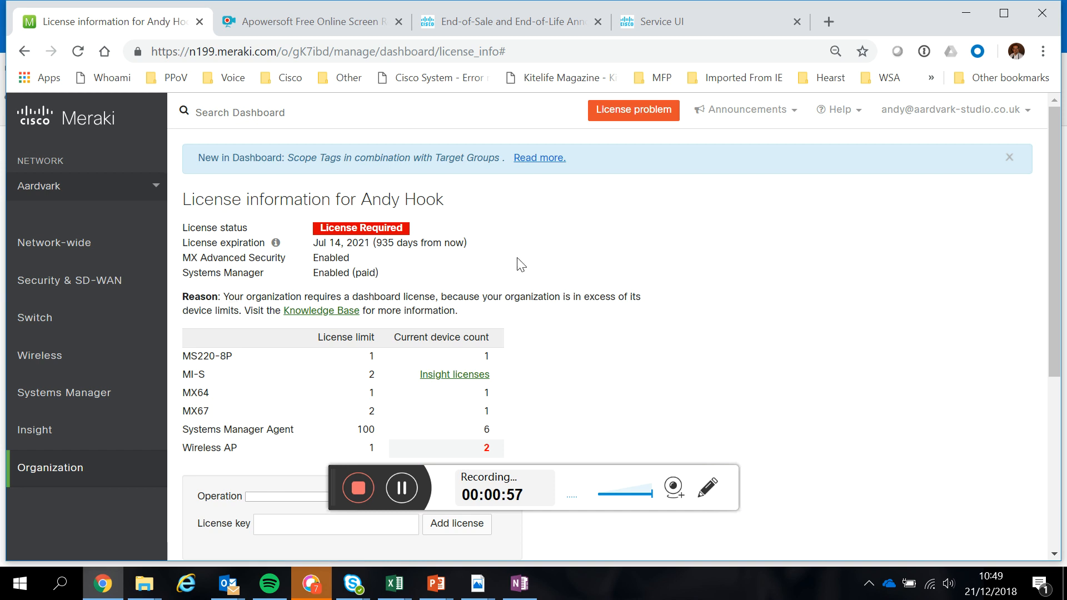
scroll(down, 3)
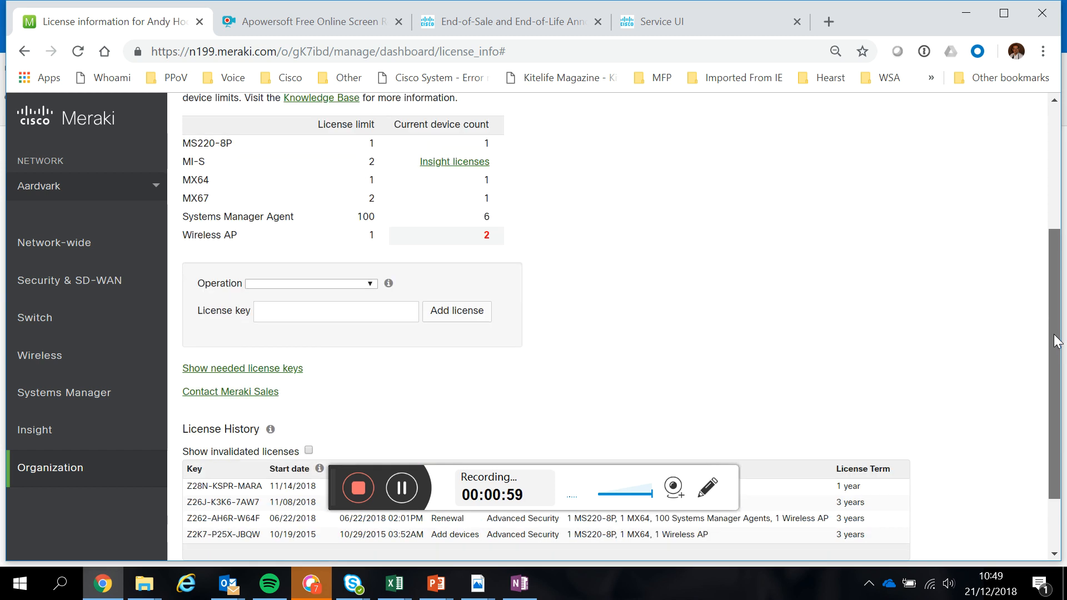
click(310, 284)
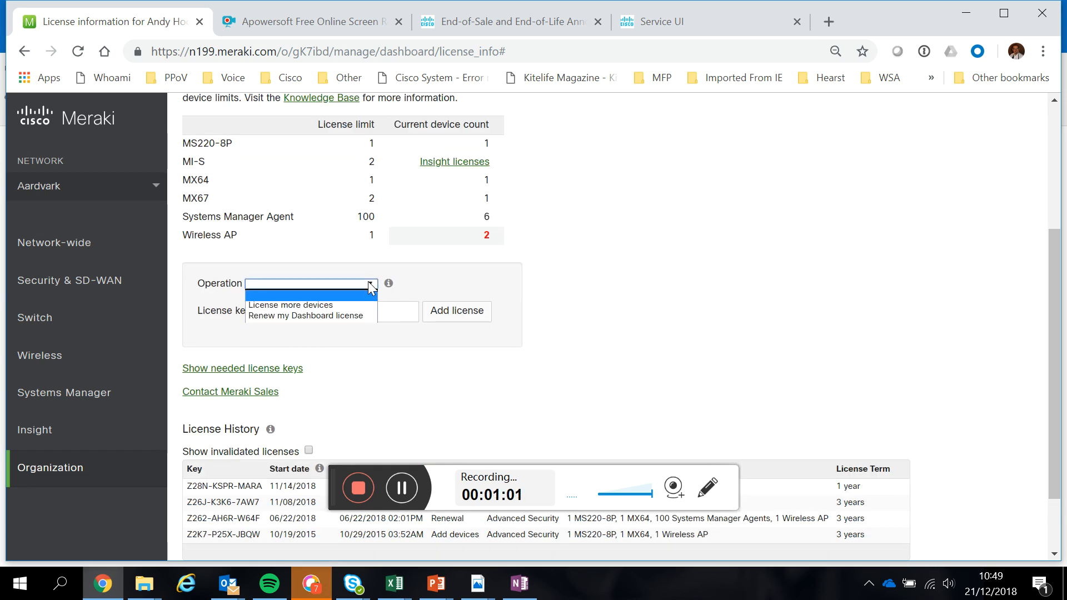
click(290, 305)
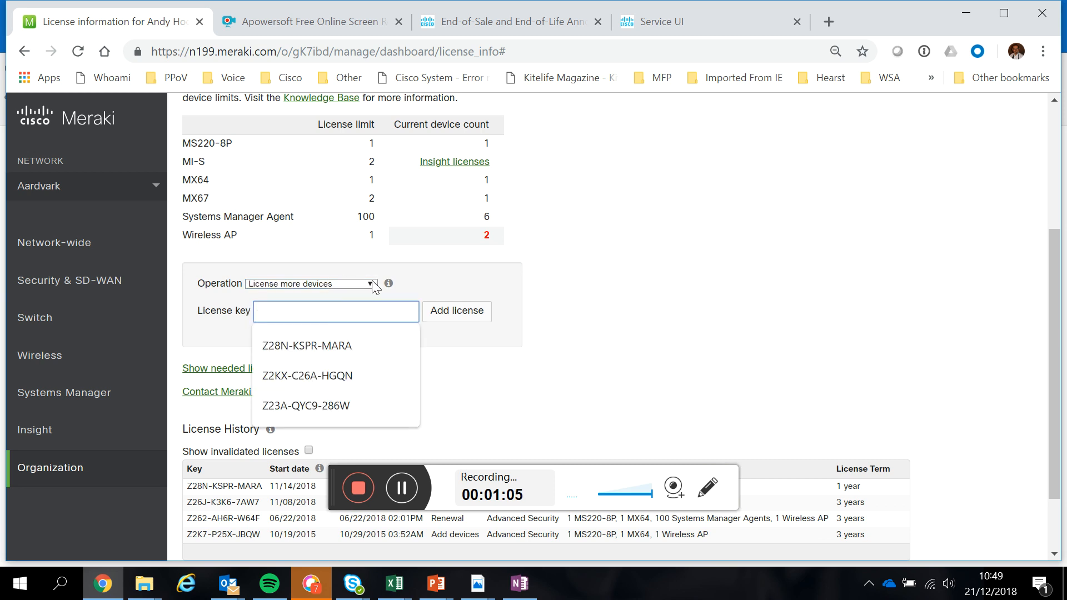
click(310, 284)
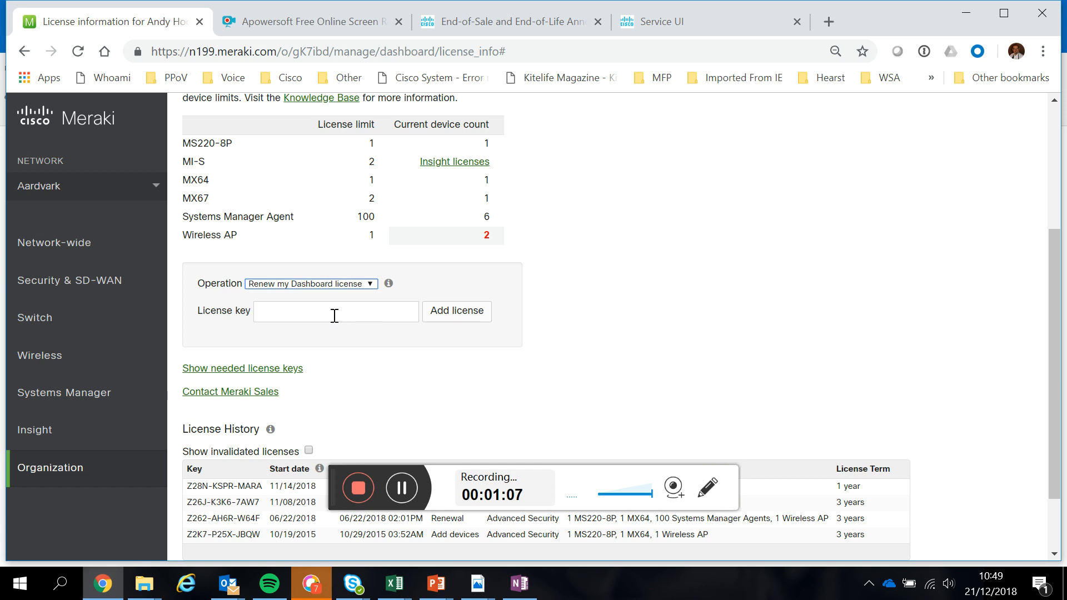
click(336, 311)
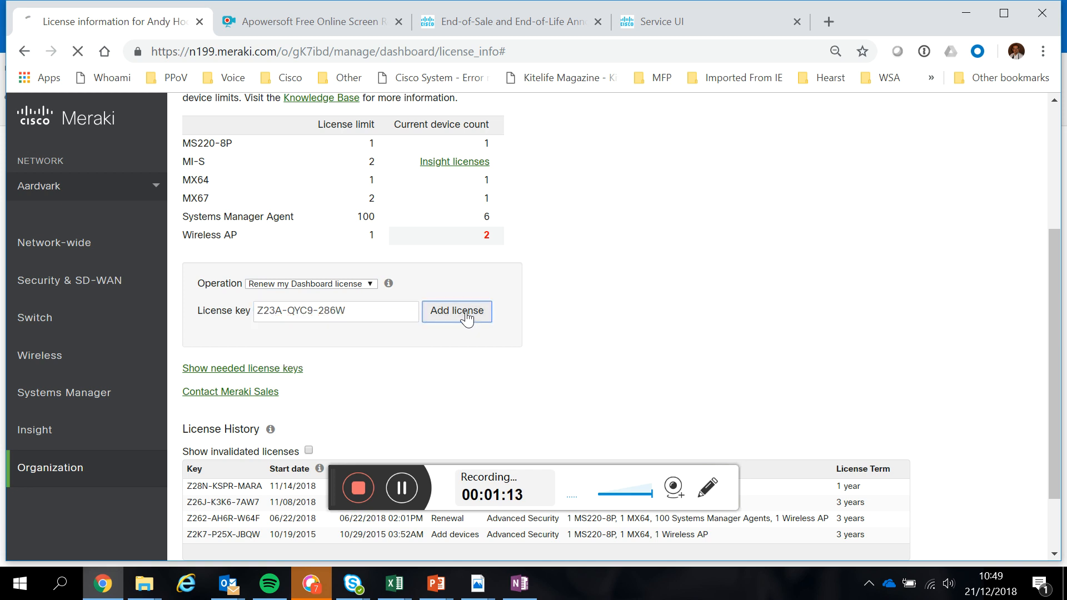
click(456, 311)
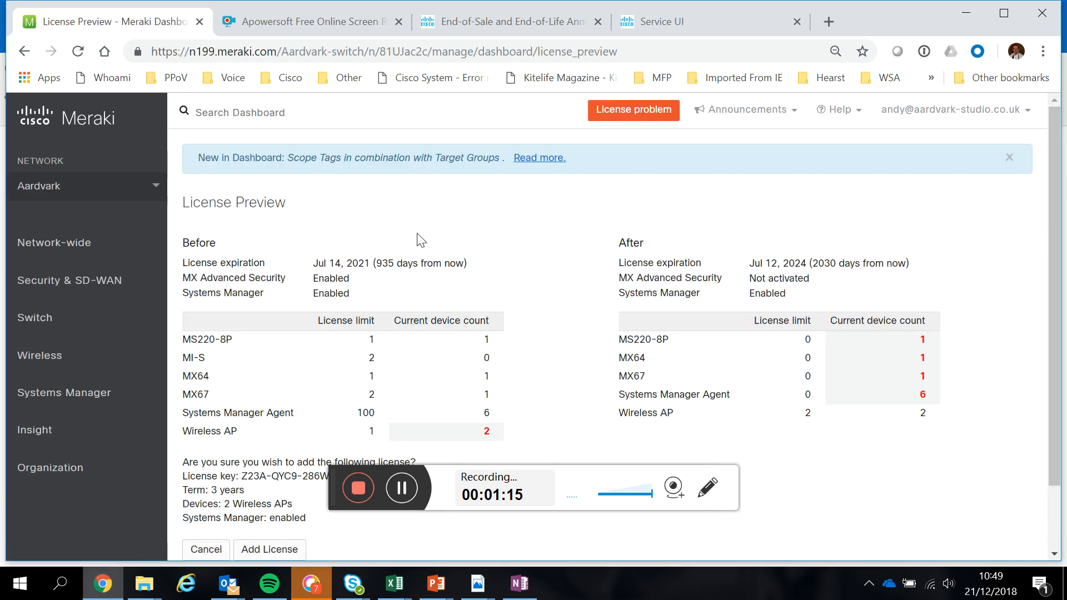
mouse_move(932, 366)
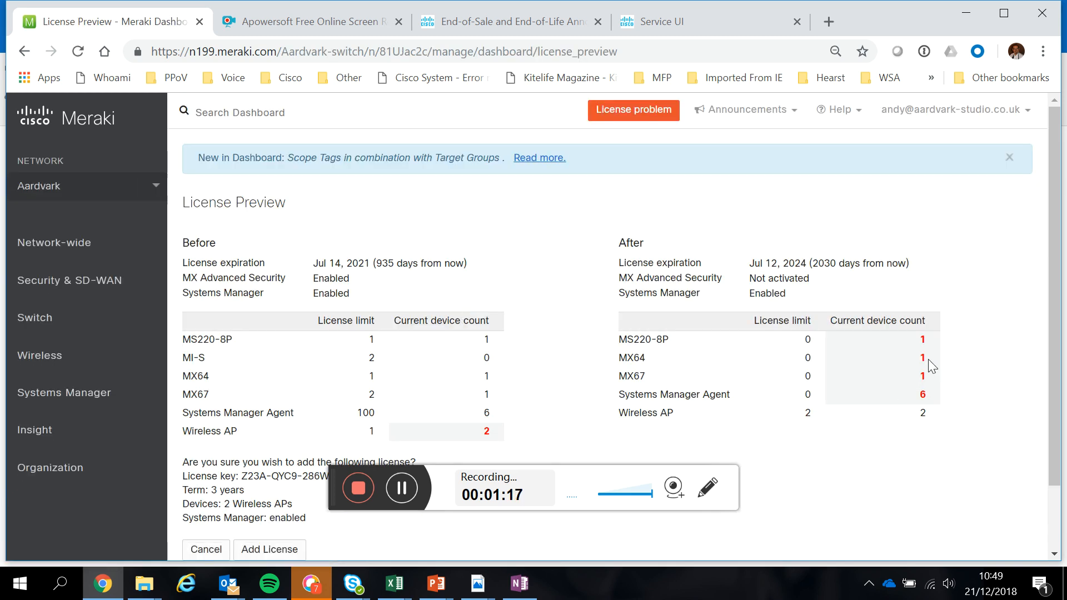
mouse_move(849, 333)
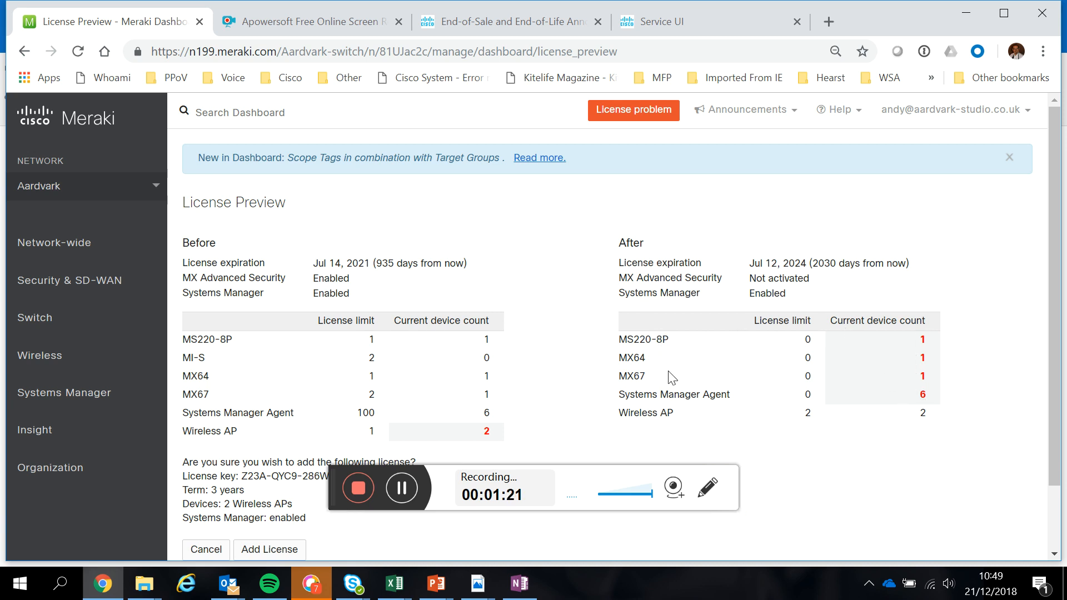
scroll(down, 3)
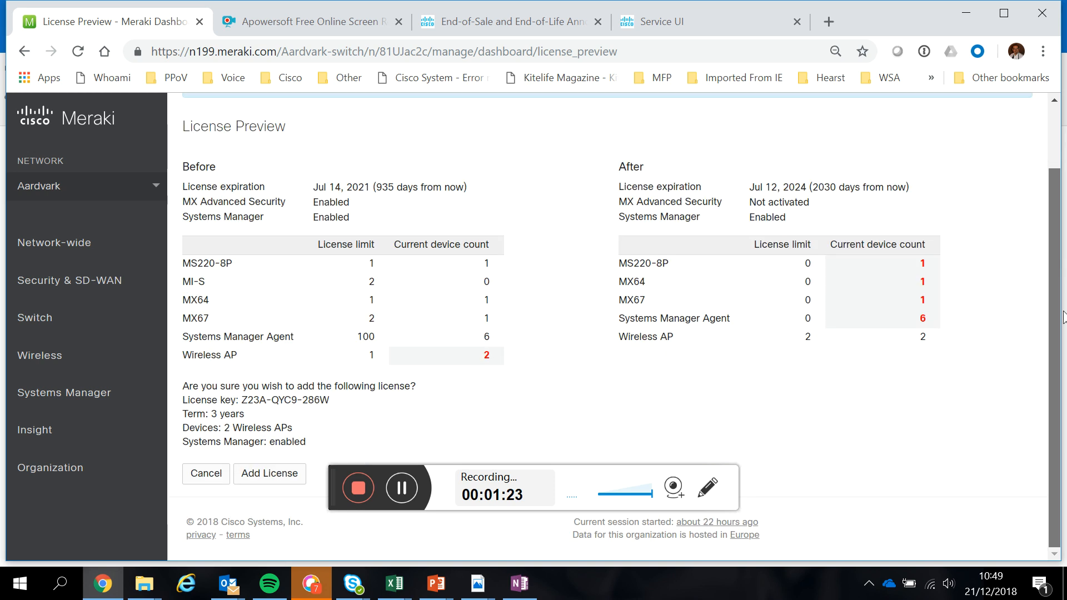
mouse_move(636, 406)
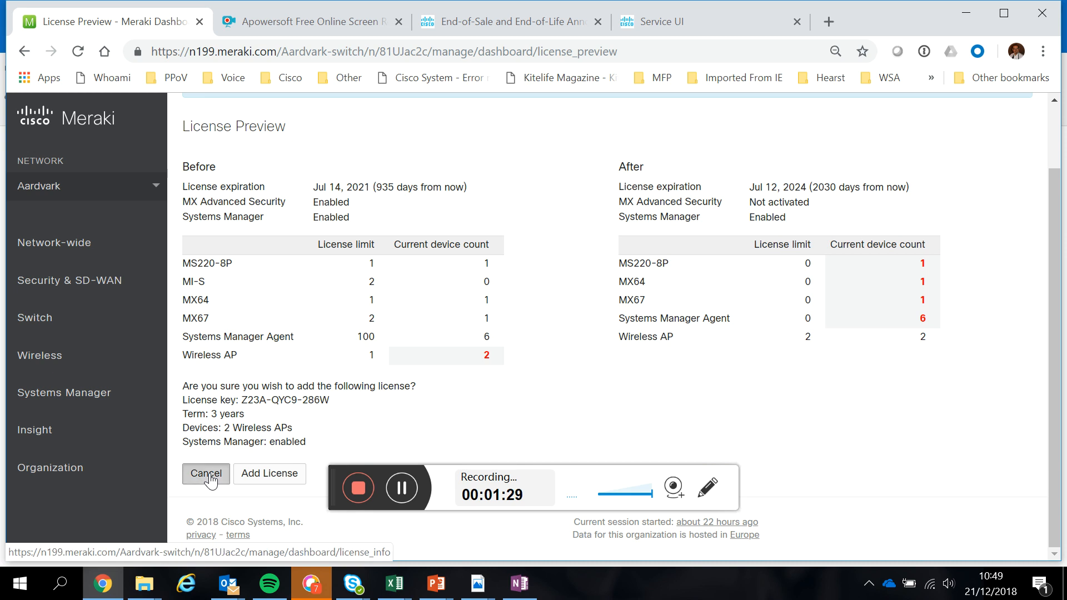
click(205, 472)
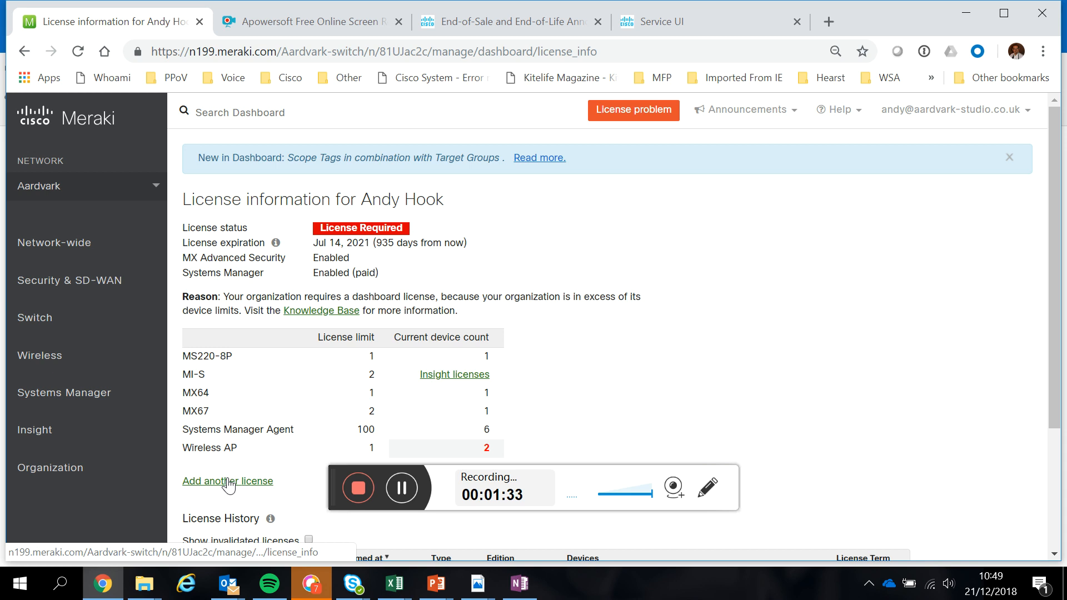
click(227, 481)
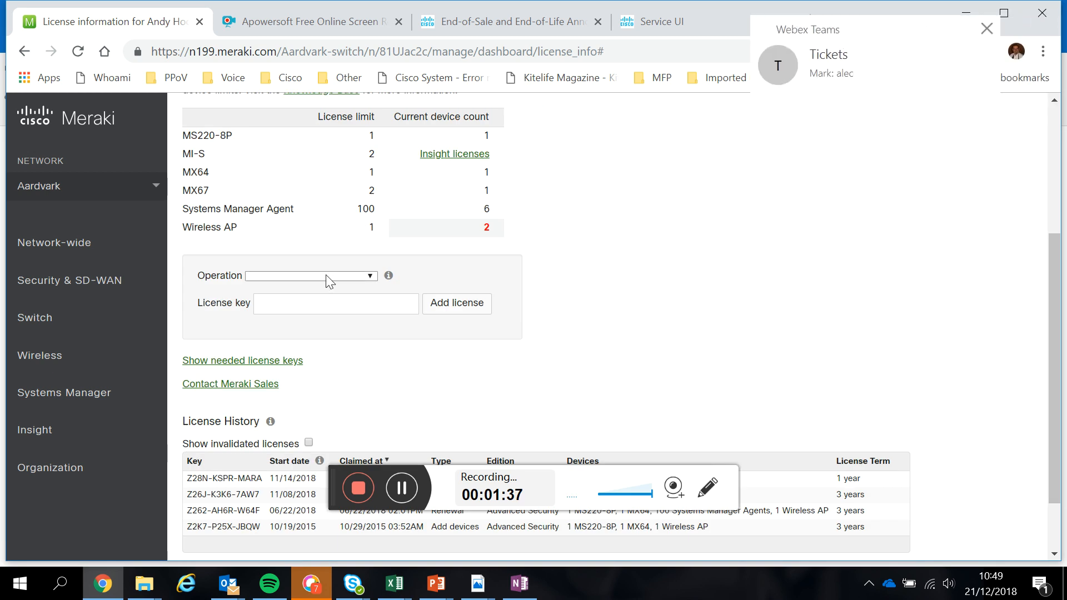
click(309, 275)
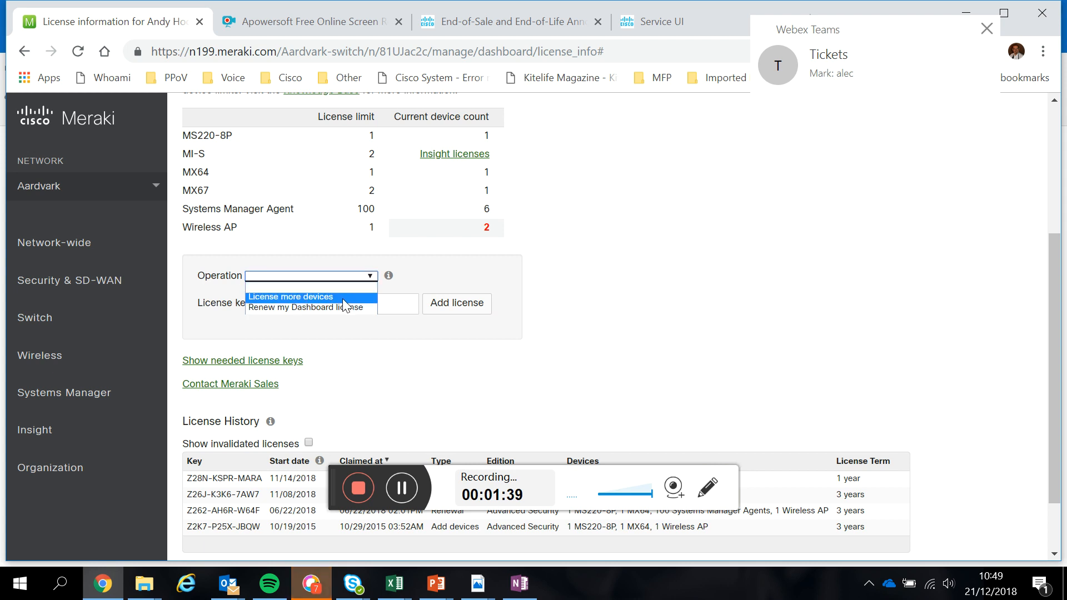
click(291, 296)
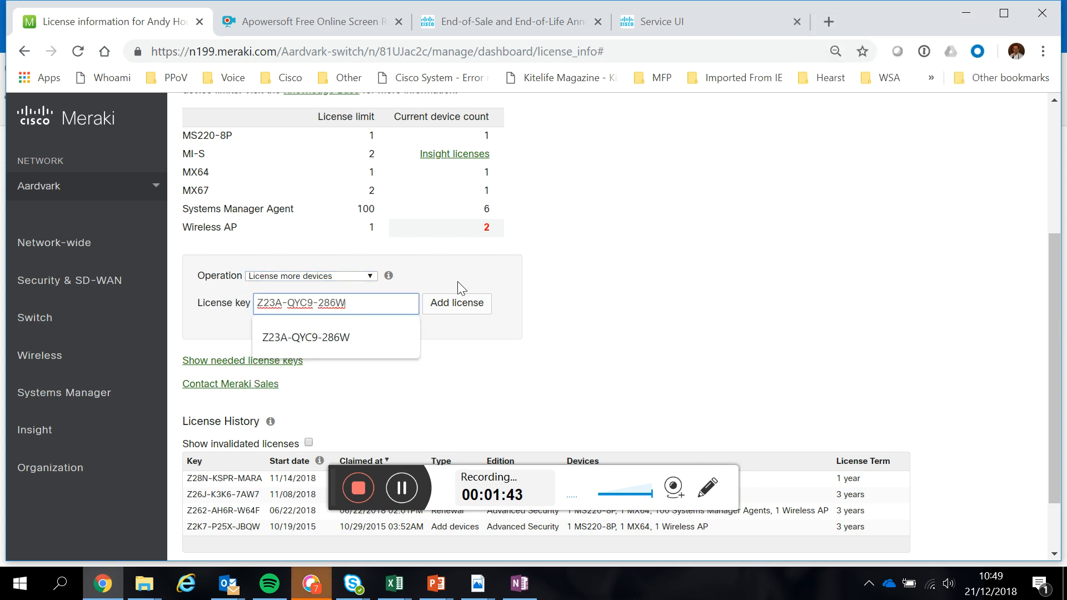
click(457, 302)
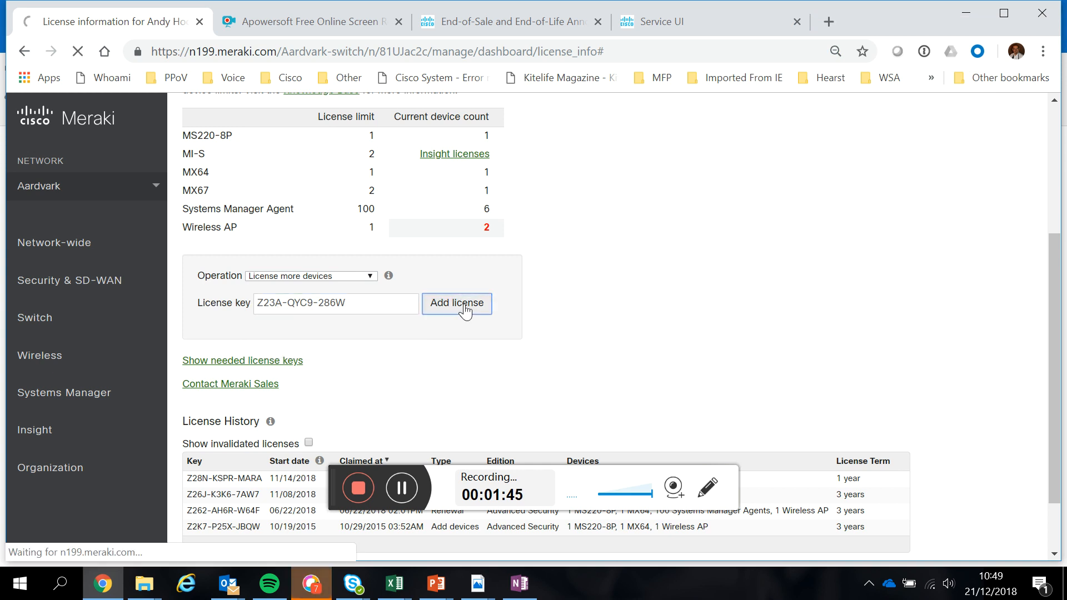
Confirm the license after the preview shows expiration Jul 23, 2021 and Wireless AP limit 3
click(457, 302)
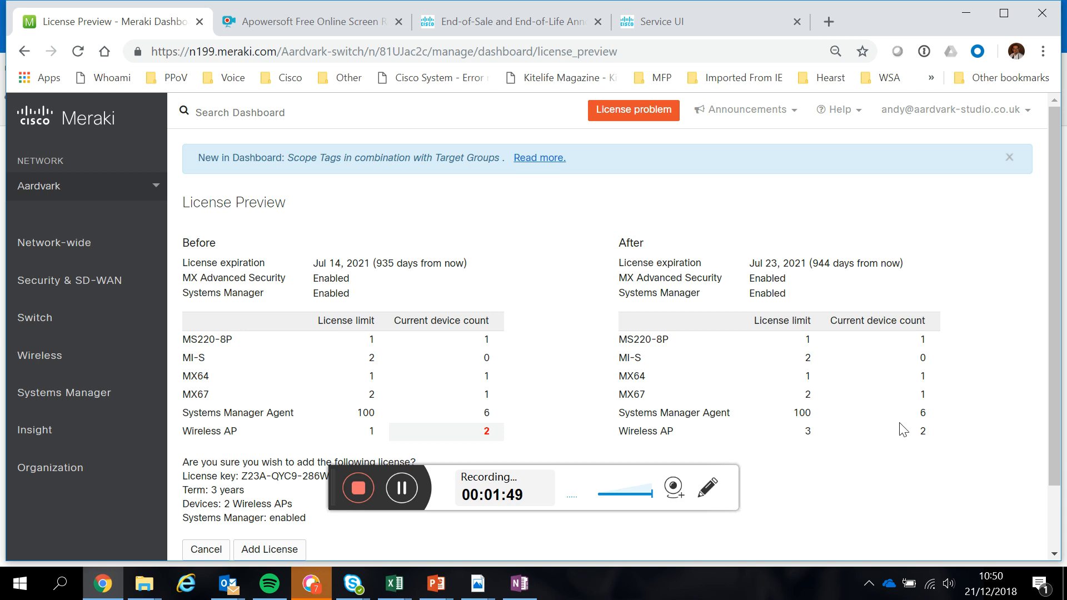
mouse_move(897, 412)
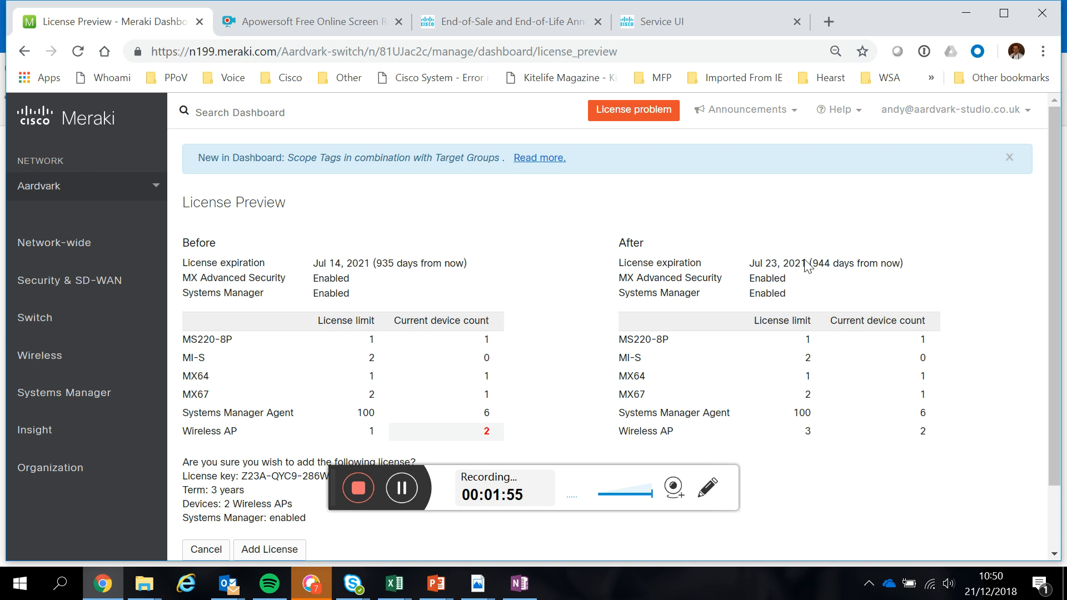
mouse_move(806, 313)
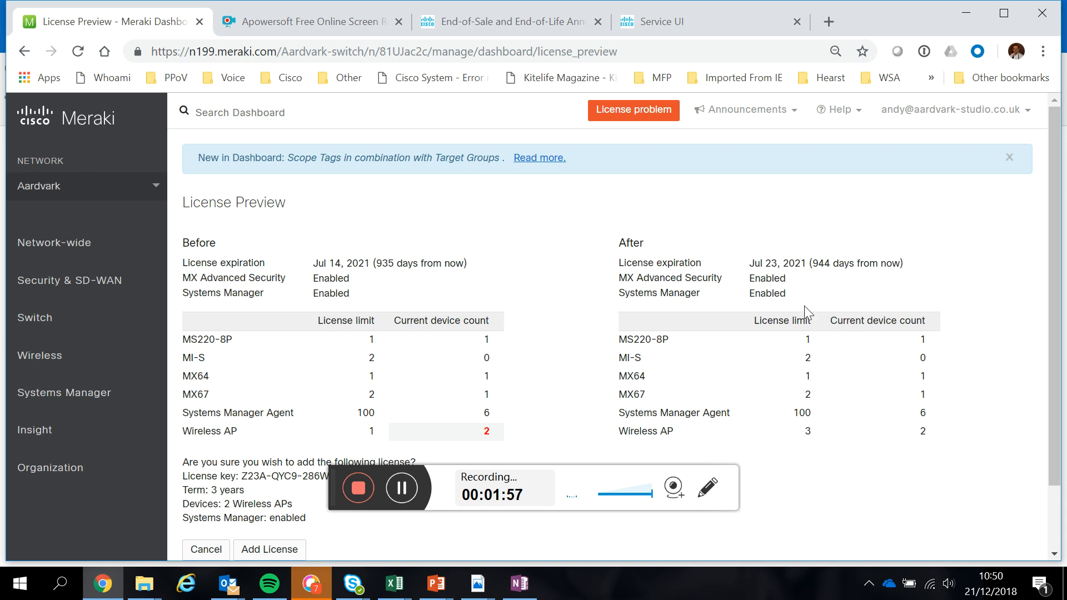
mouse_move(814, 371)
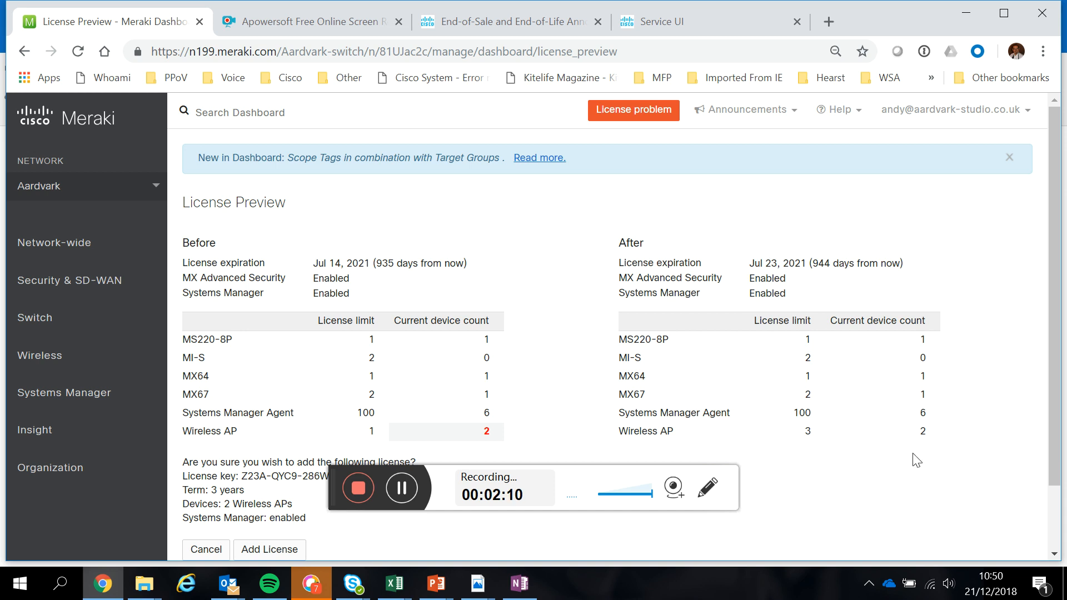
scroll(down, 3)
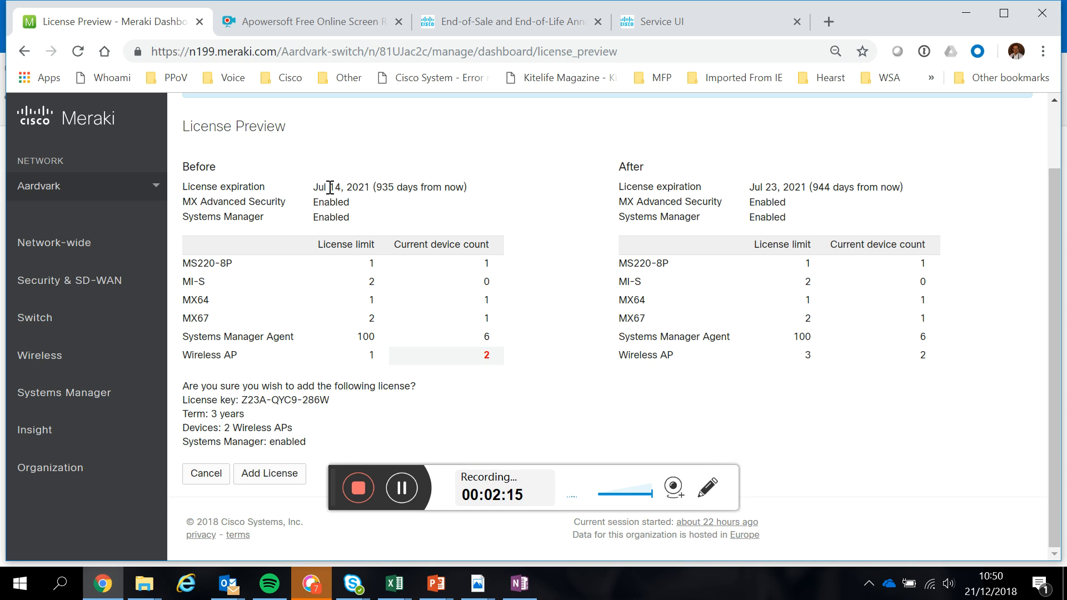
mouse_move(767, 192)
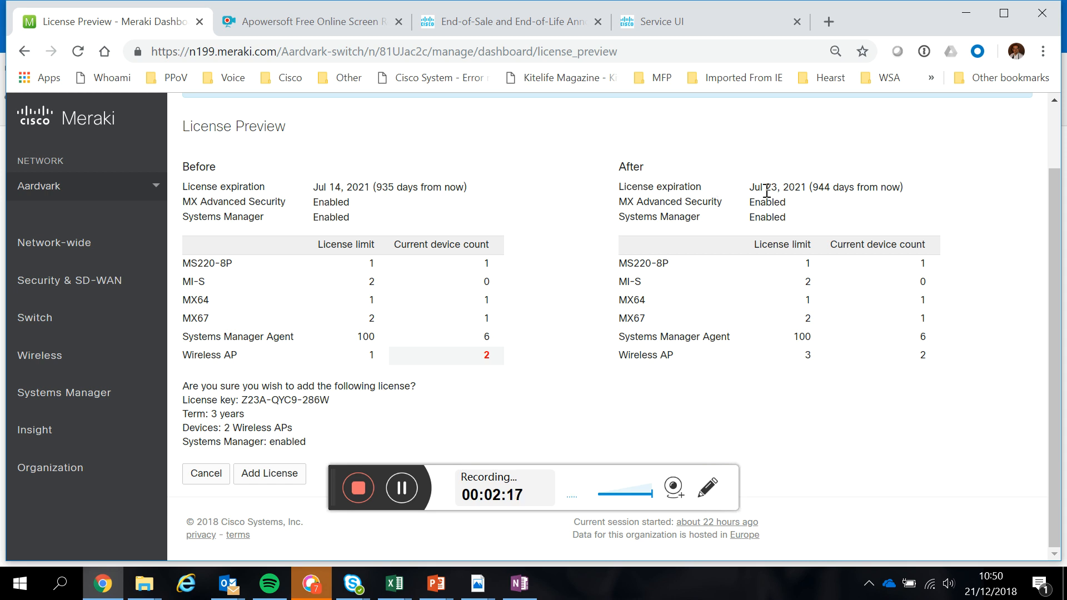
mouse_move(261, 426)
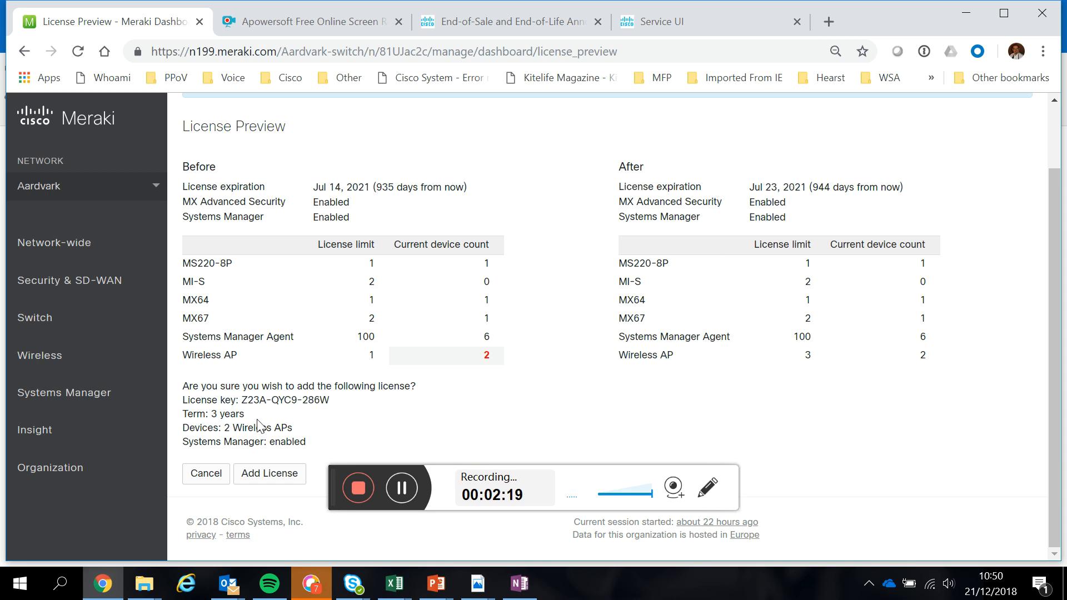
click(270, 474)
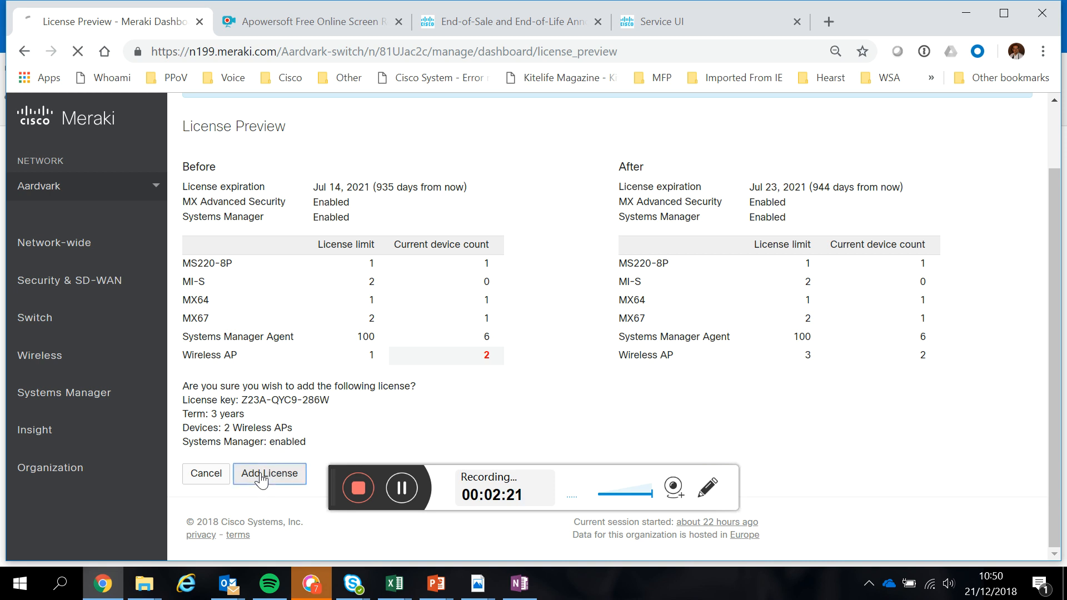
click(270, 472)
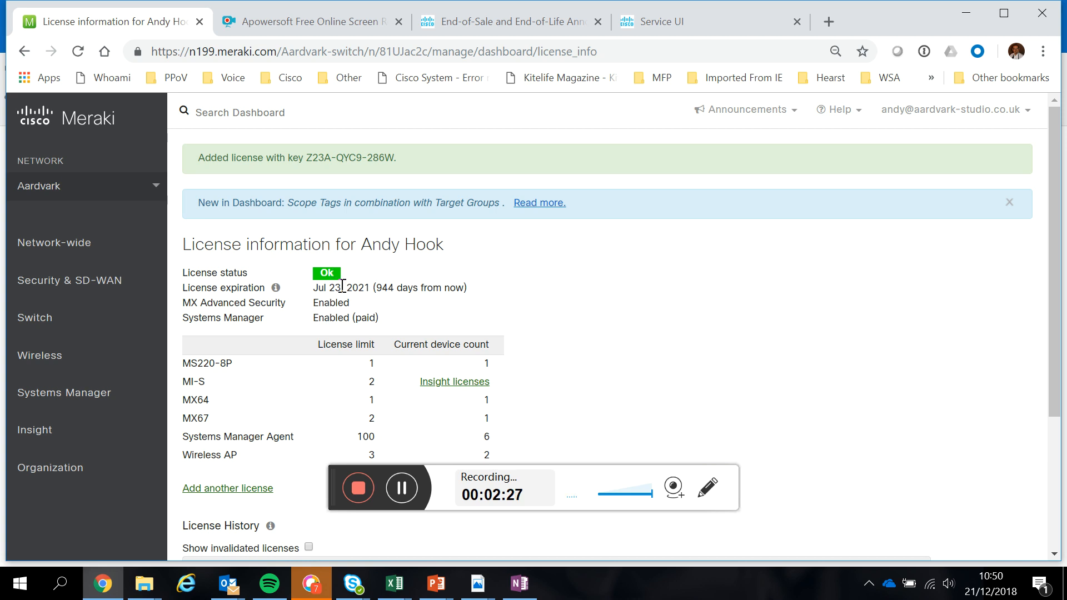
mouse_move(1055, 253)
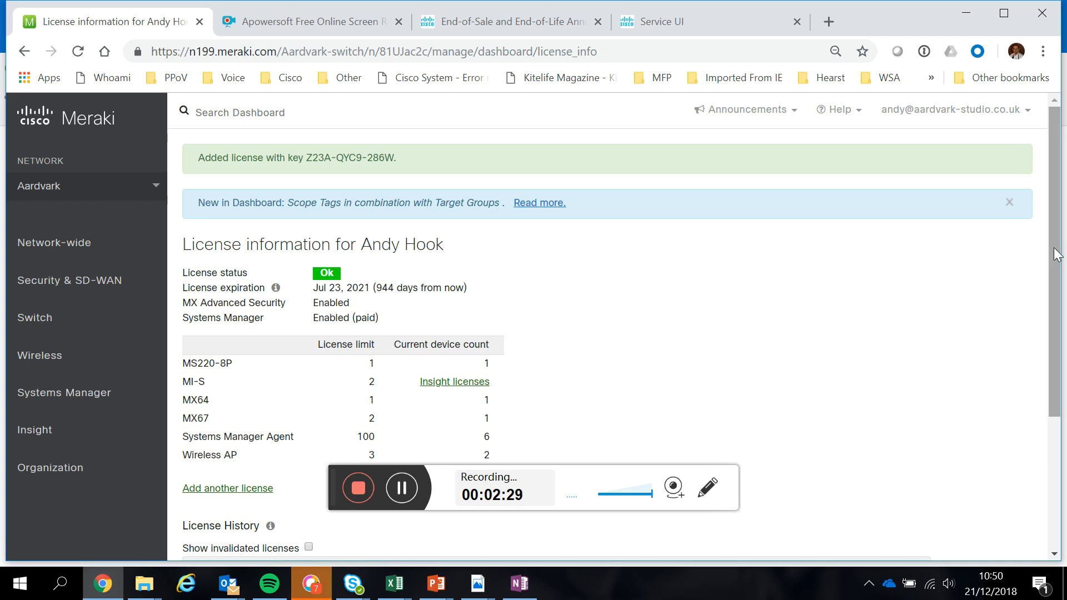
scroll(down, 3)
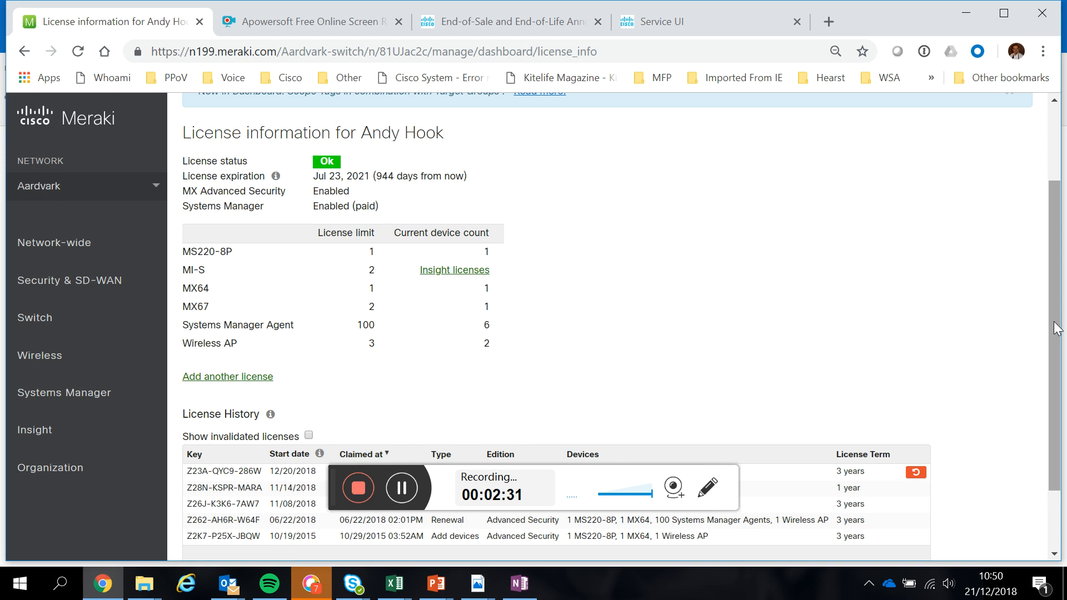
scroll(down, 3)
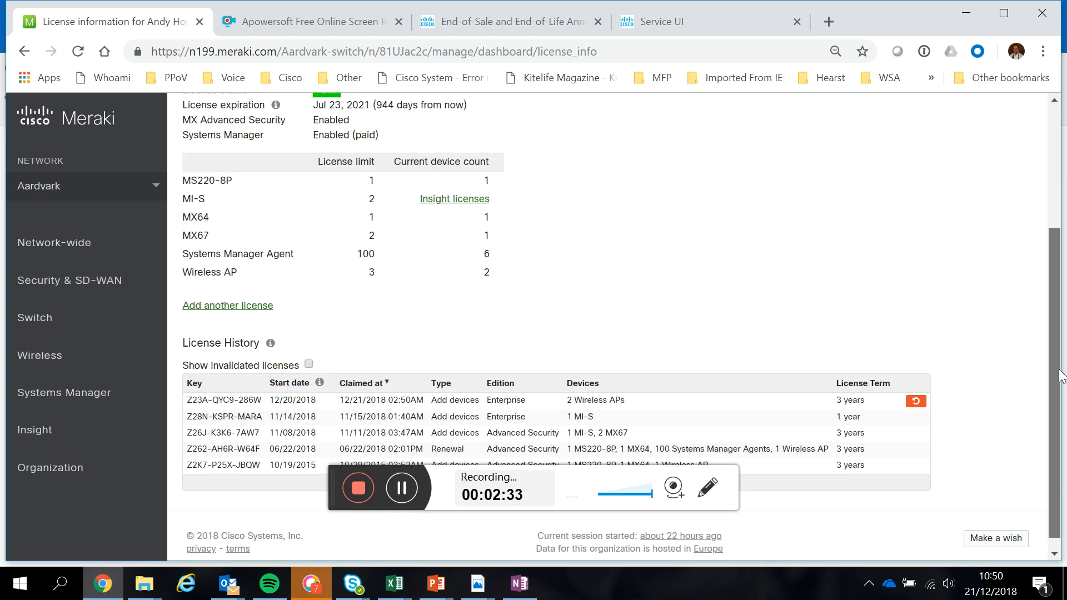